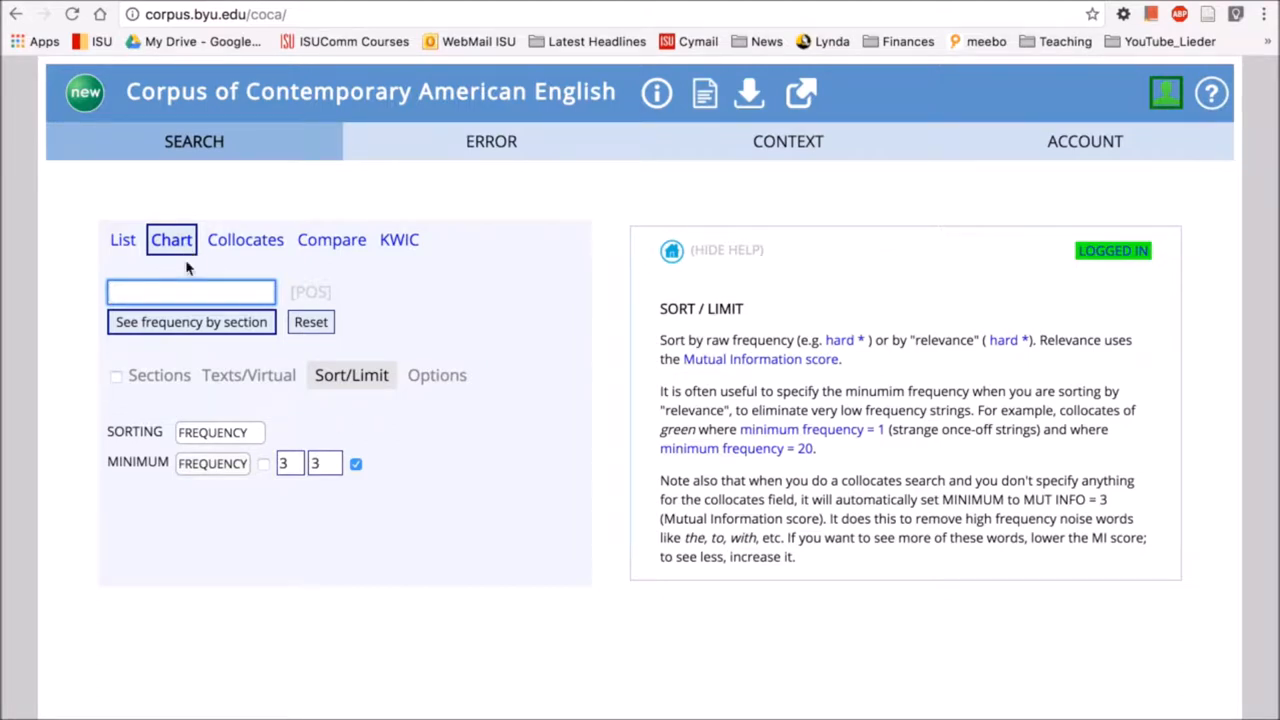
mouse_move(184, 258)
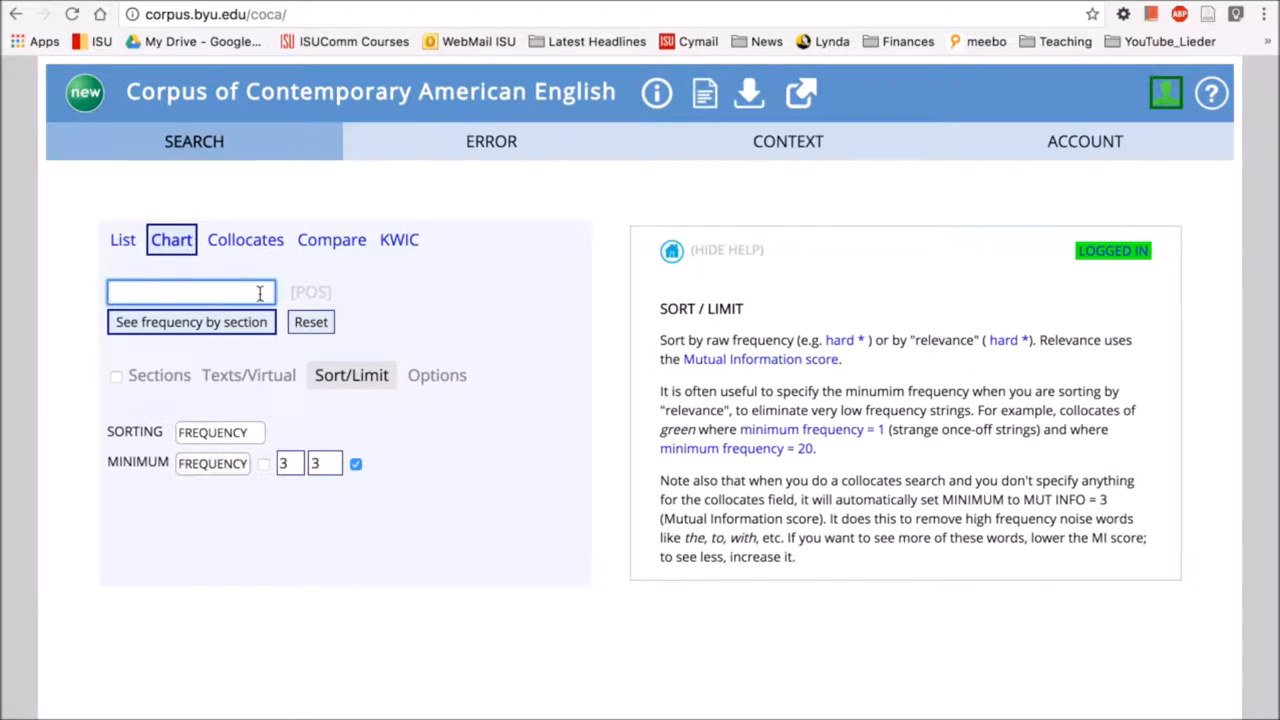
Search 'experiment' in Chart with the minimum limit set to MUT INFO and second box 0
text(experiment)
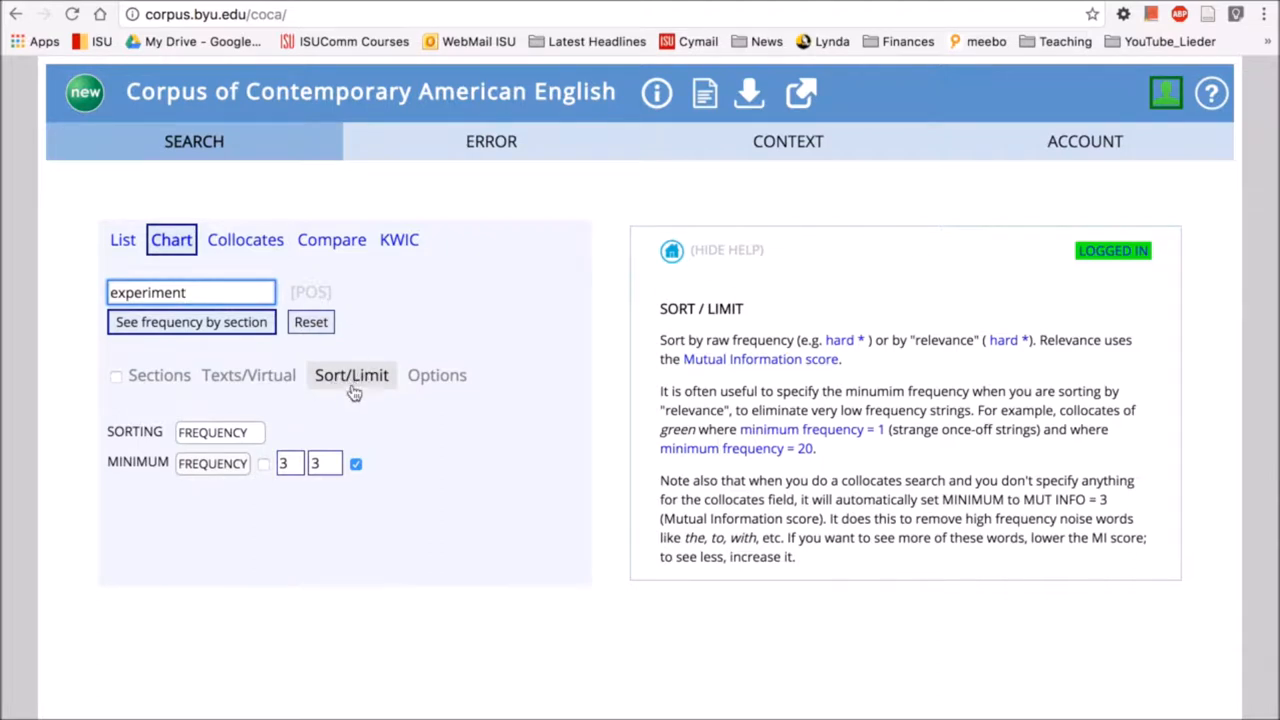
click(212, 462)
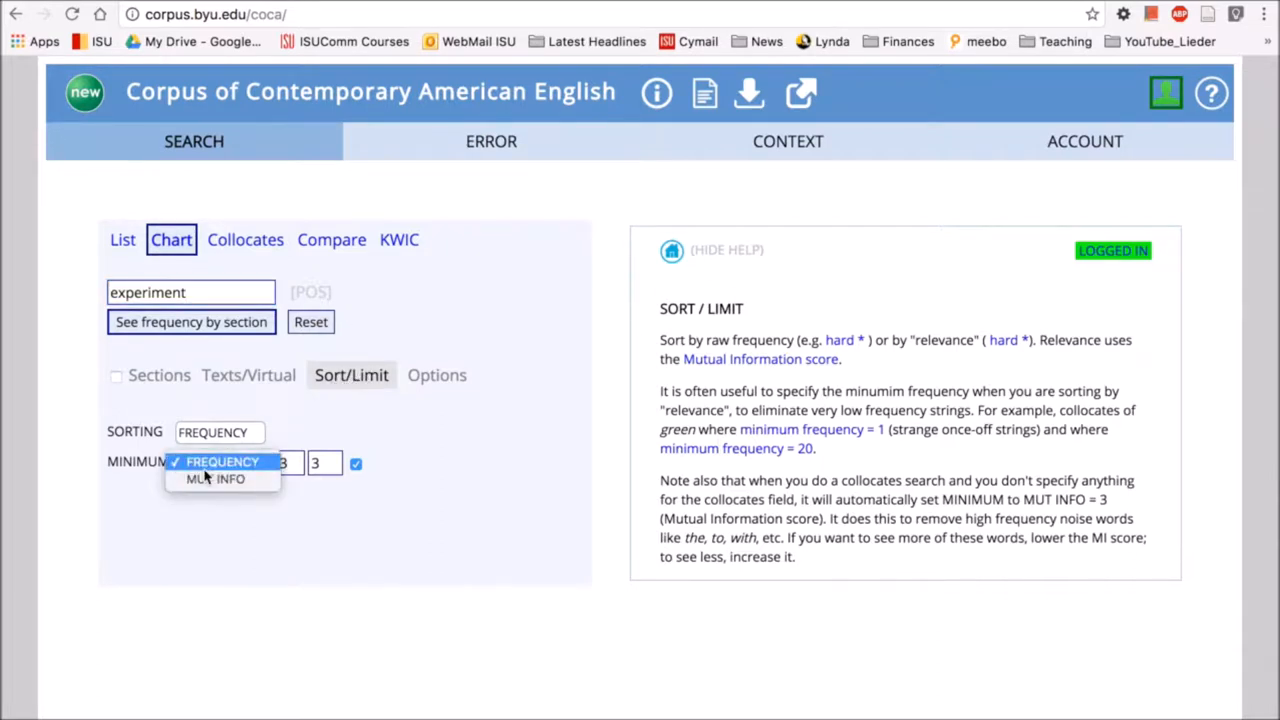
click(216, 478)
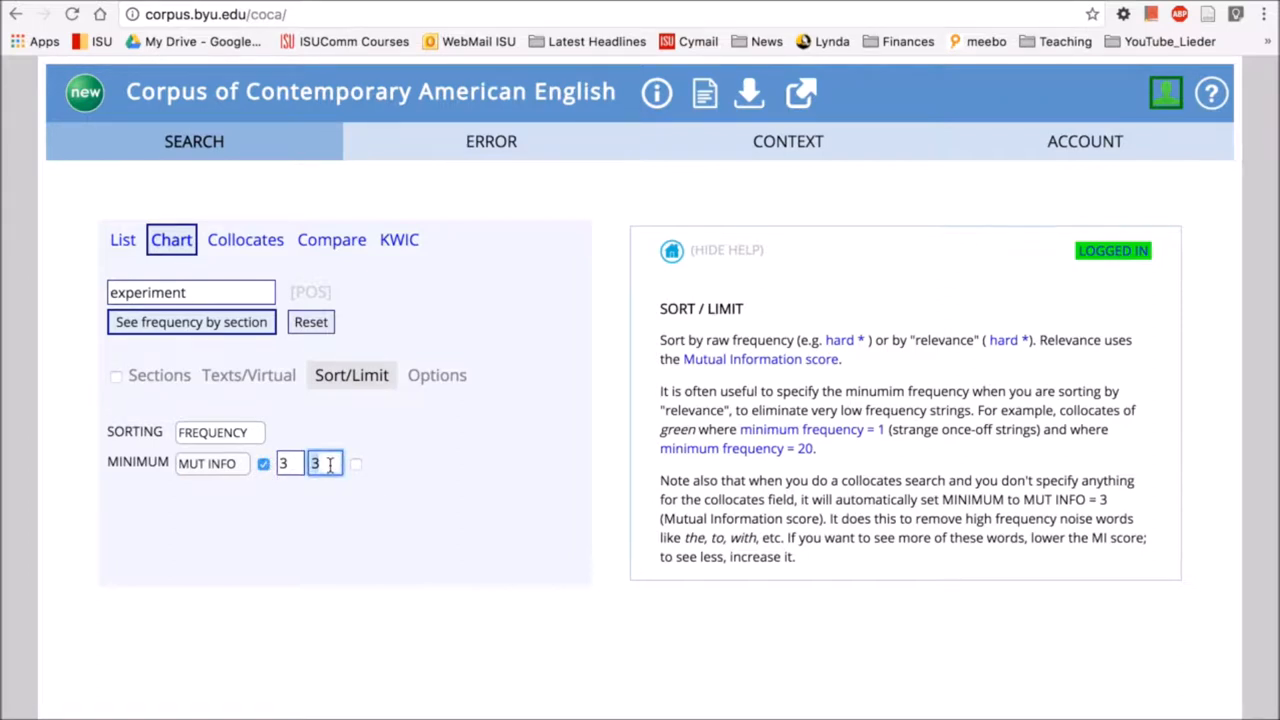
text(0)
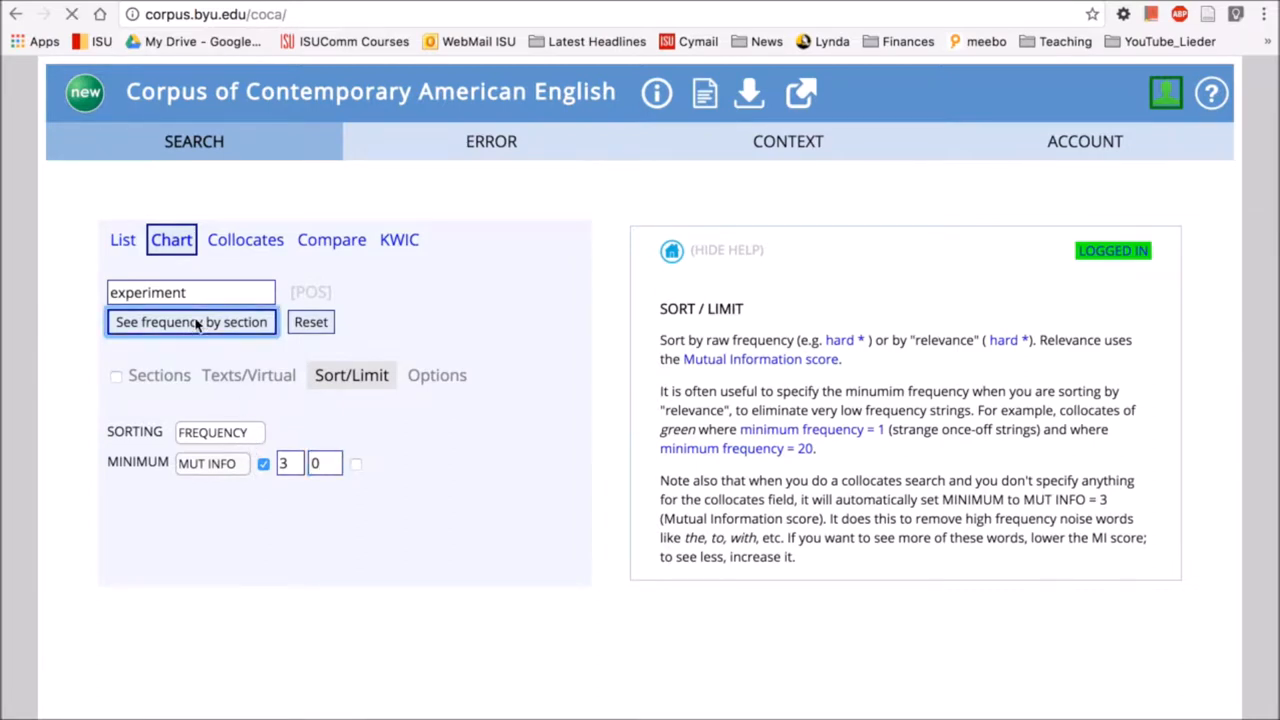
Display the frequency-by-section chart for 'experiment' across genres and time periods
click(192, 320)
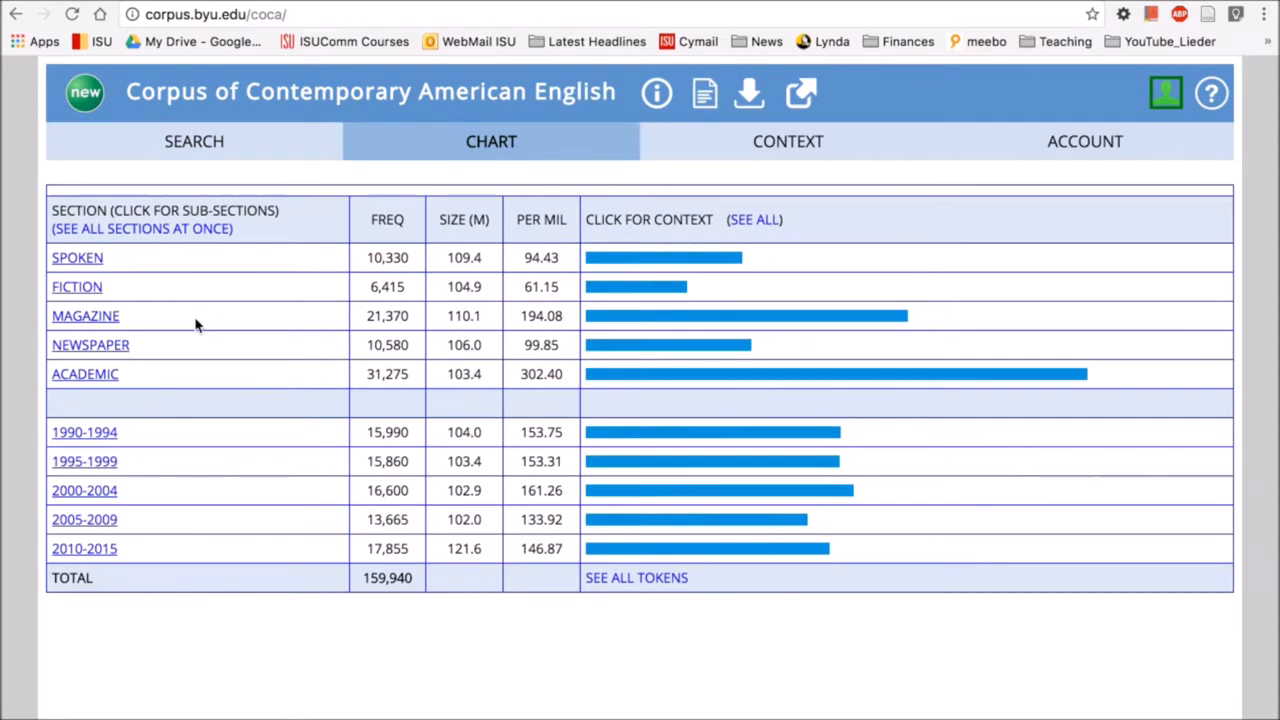
mouse_move(404, 278)
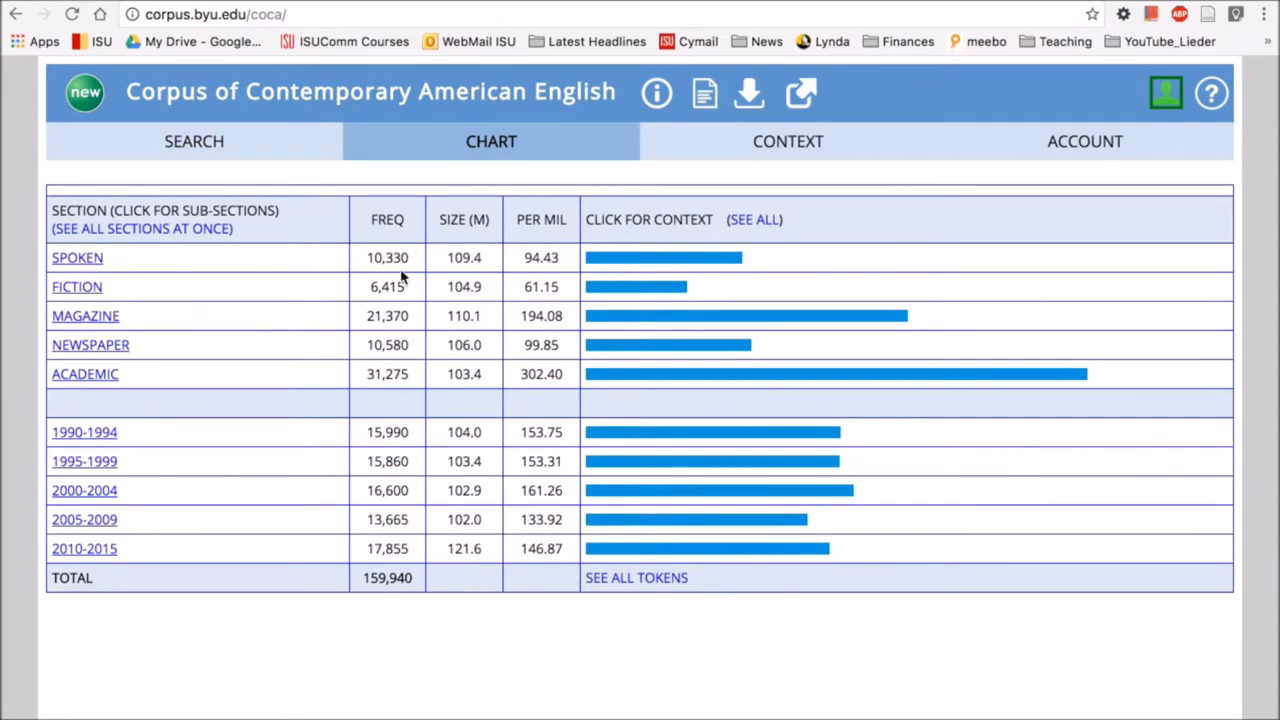
mouse_move(464, 244)
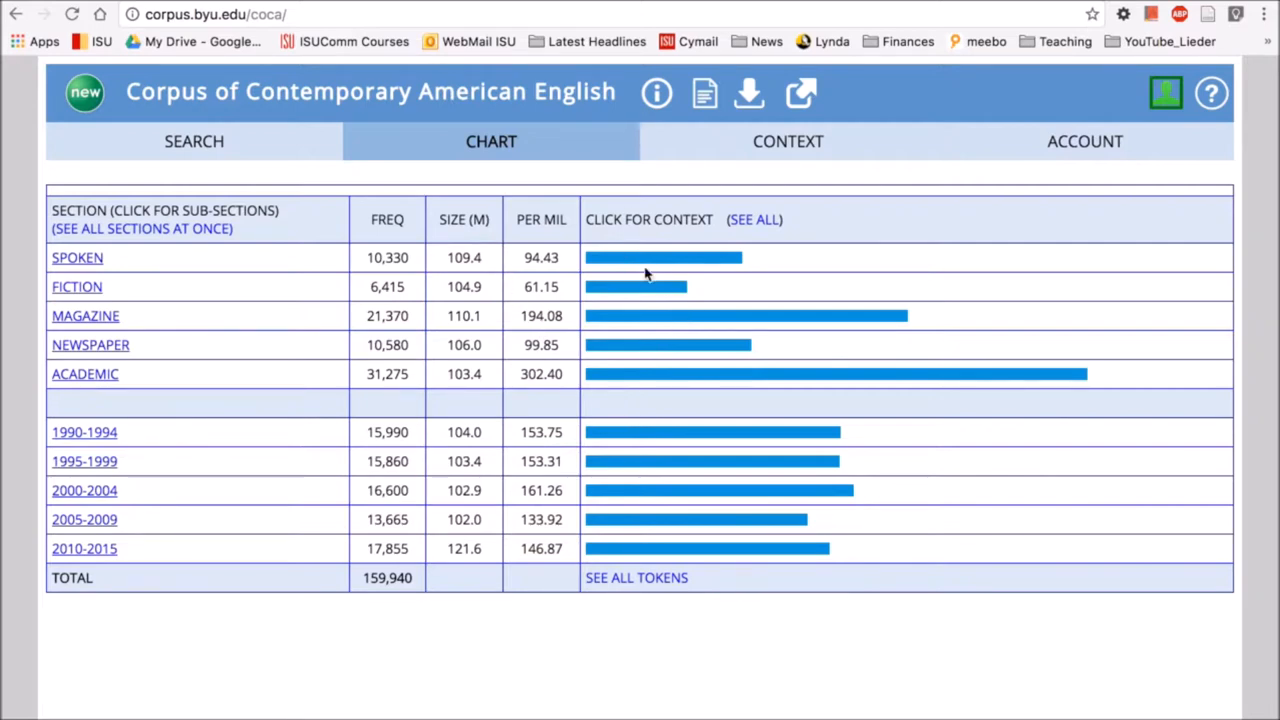
mouse_move(1136, 402)
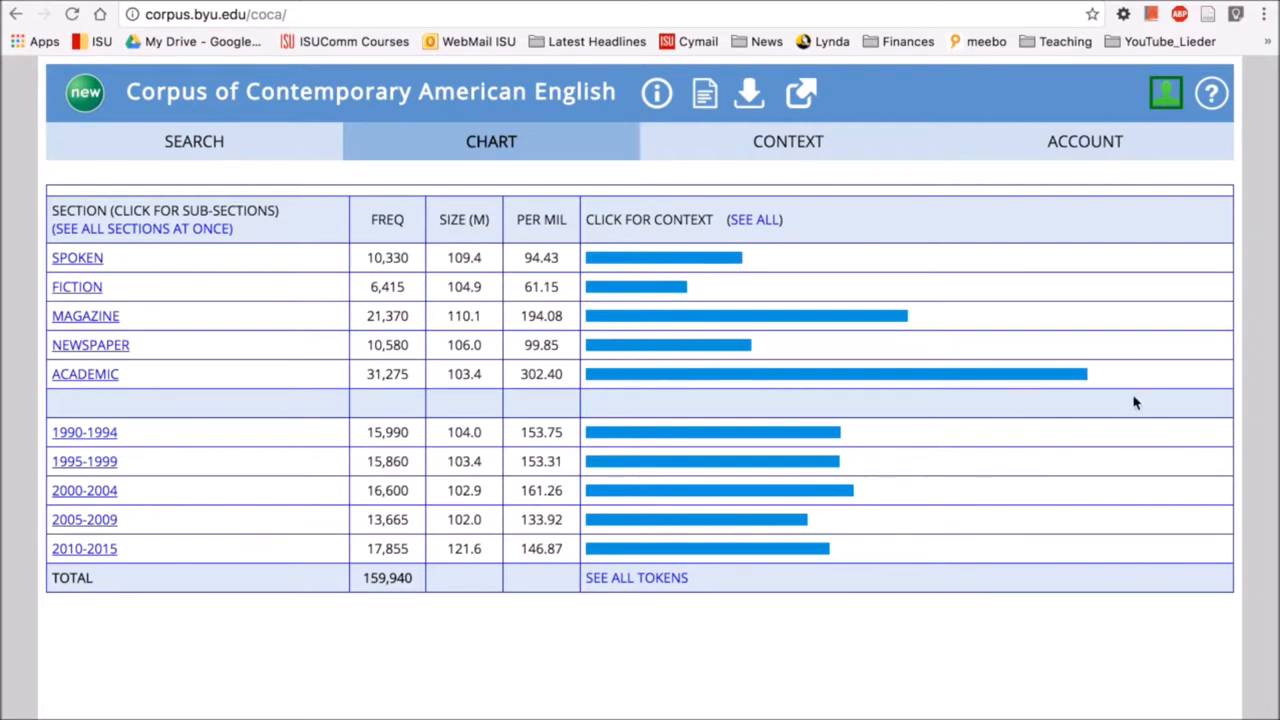
mouse_move(1112, 378)
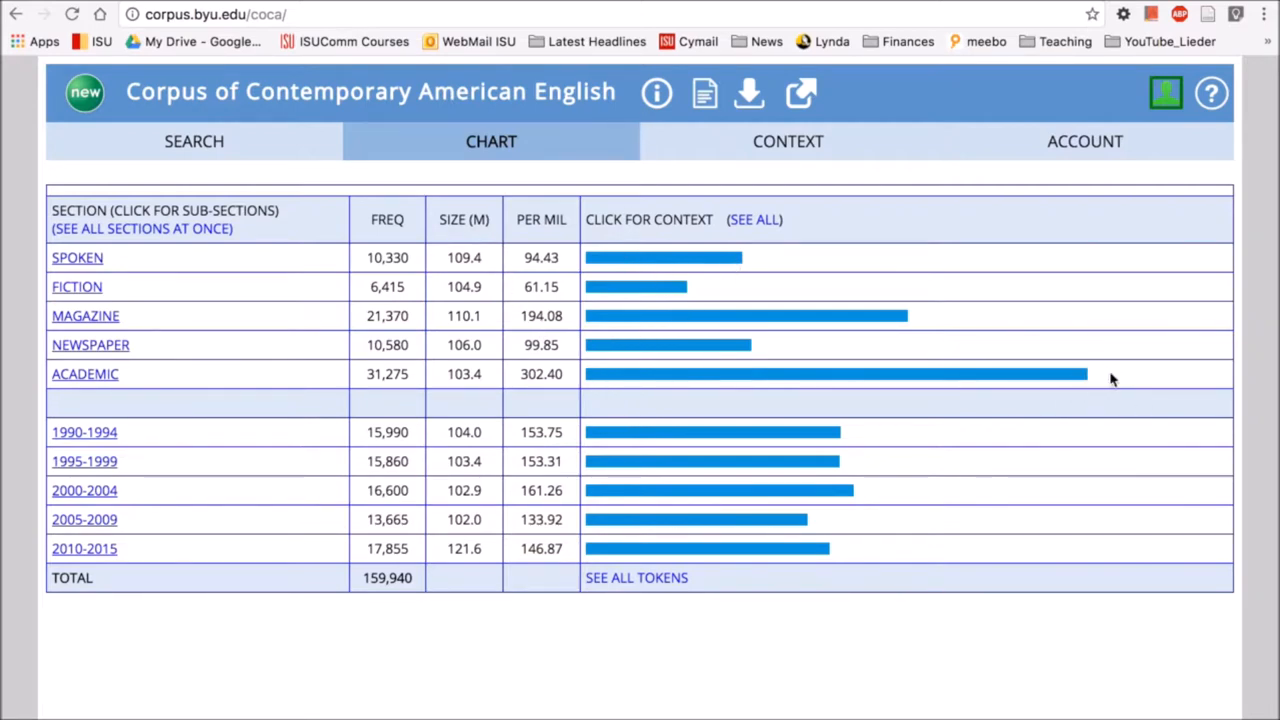
mouse_move(1008, 378)
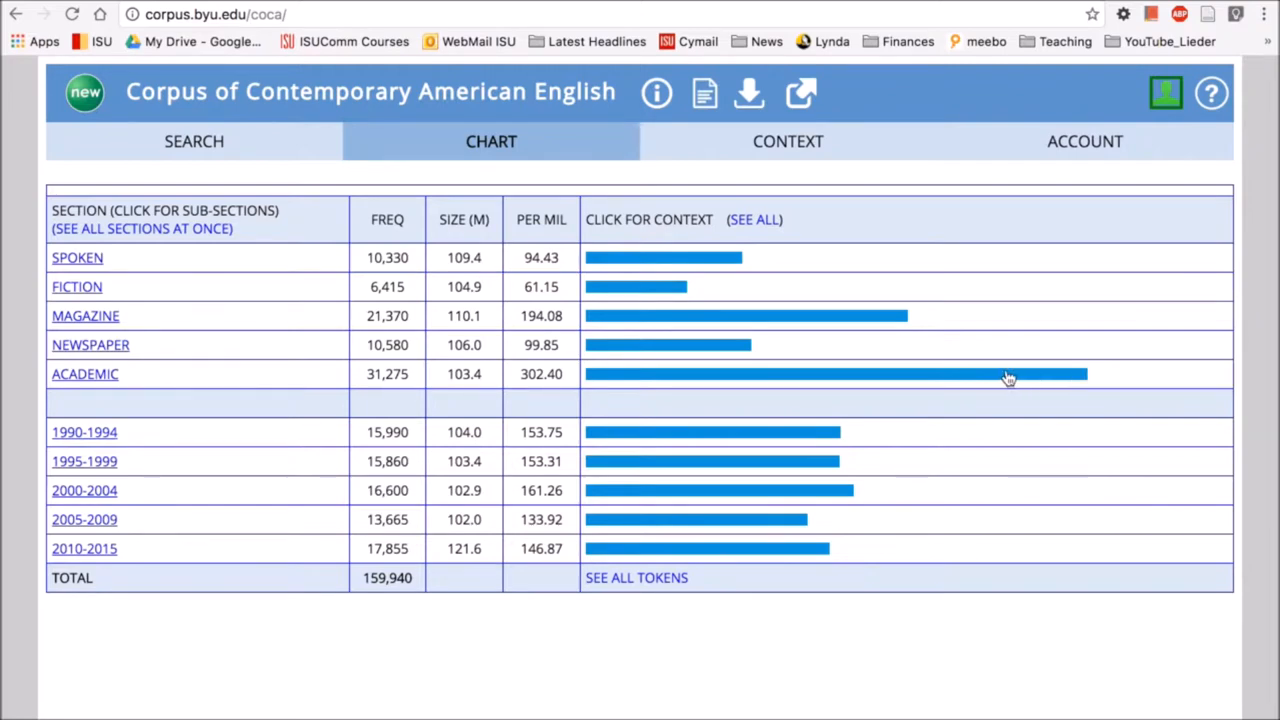
mouse_move(1038, 372)
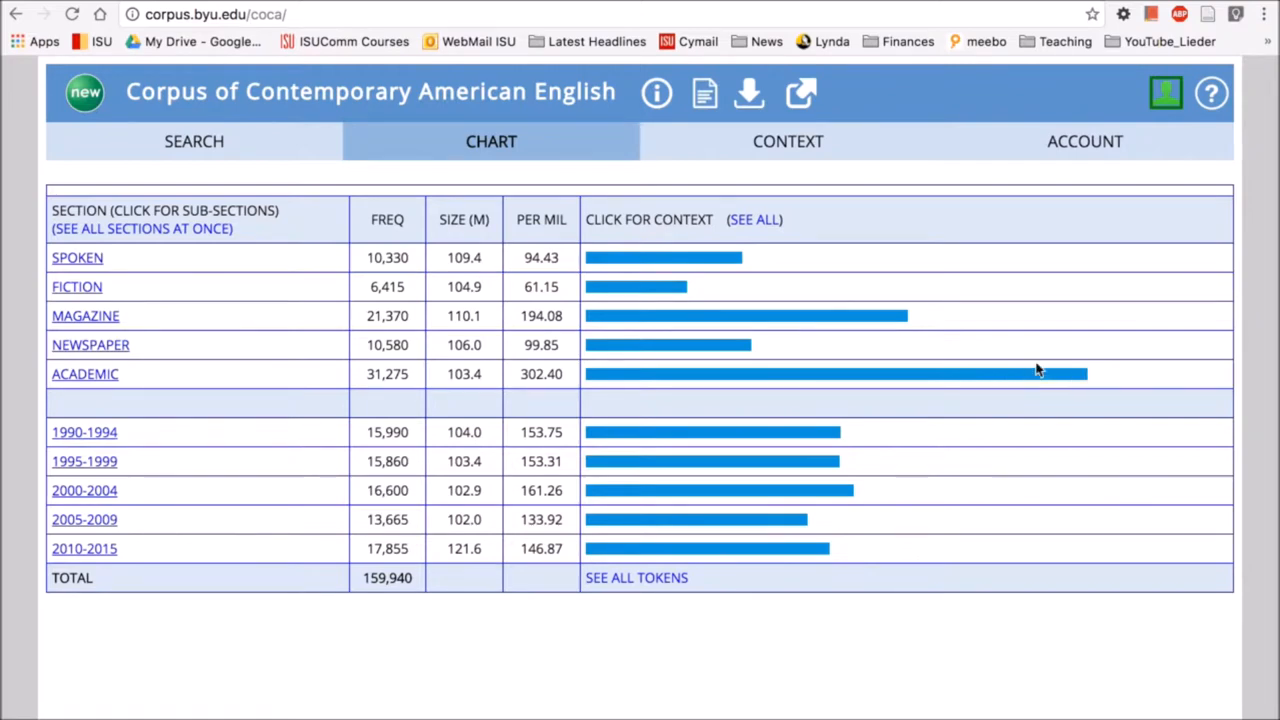
mouse_move(90, 344)
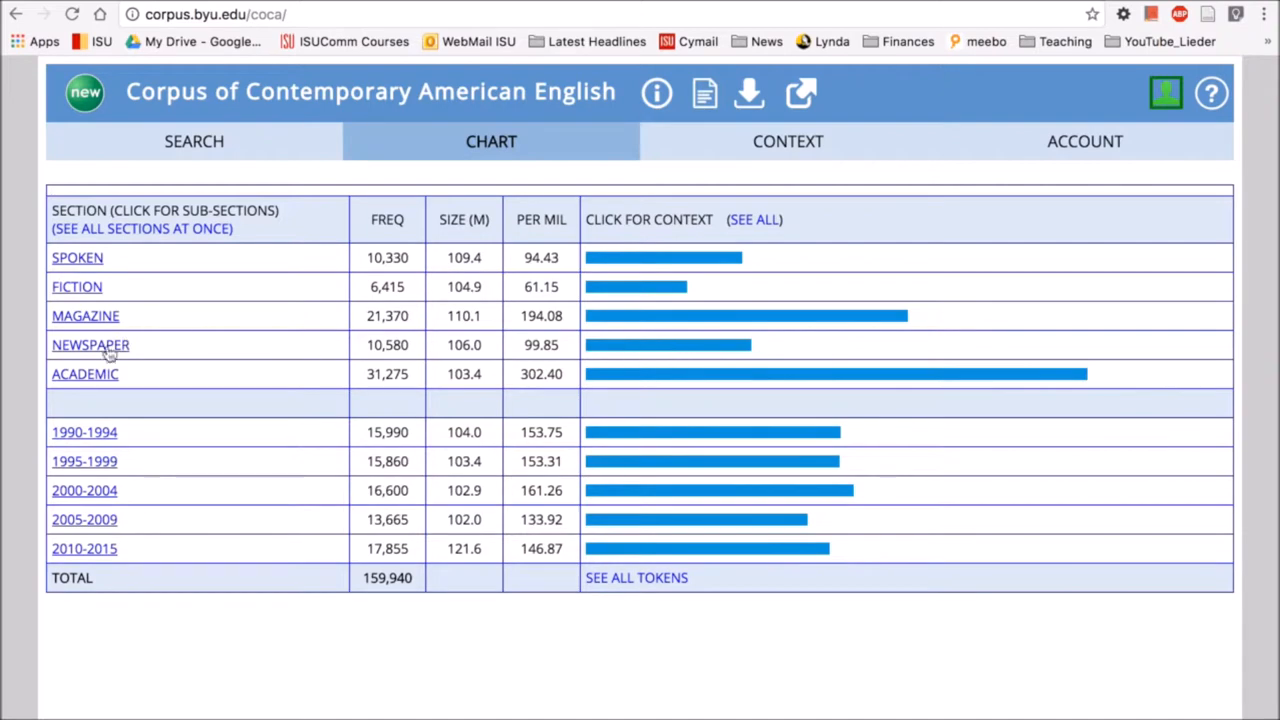
mouse_move(332, 424)
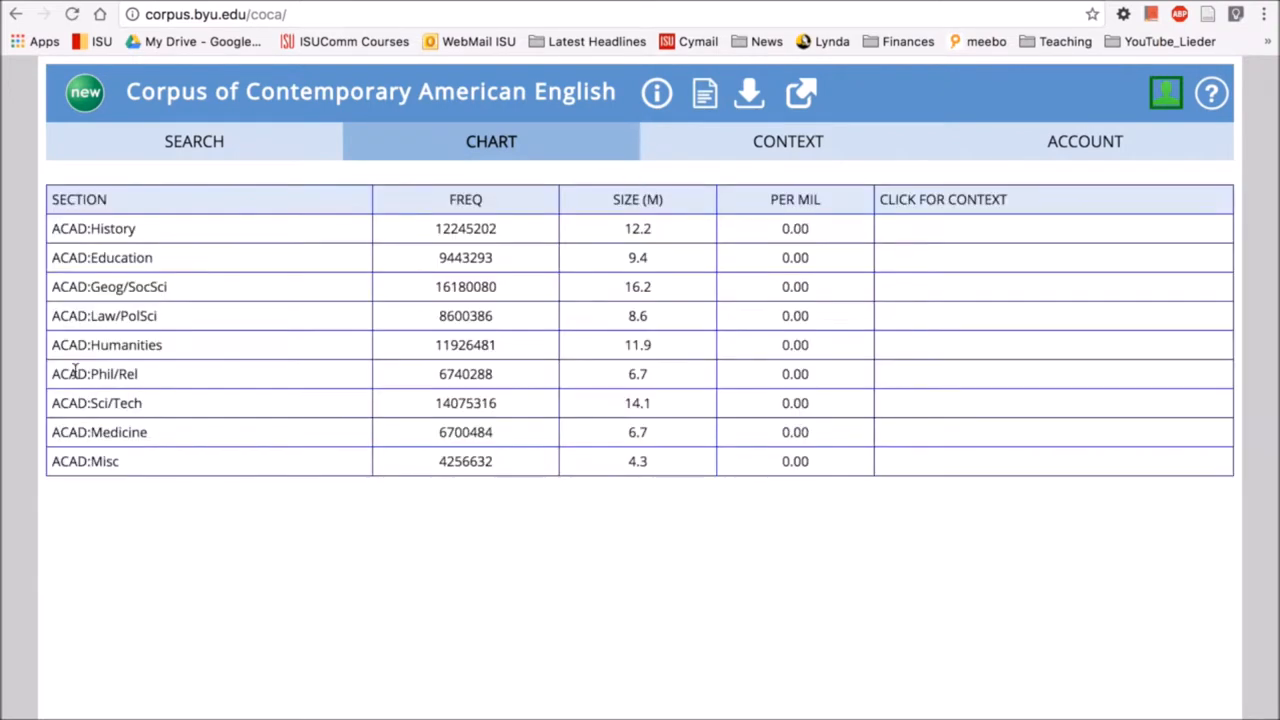
mouse_move(212, 288)
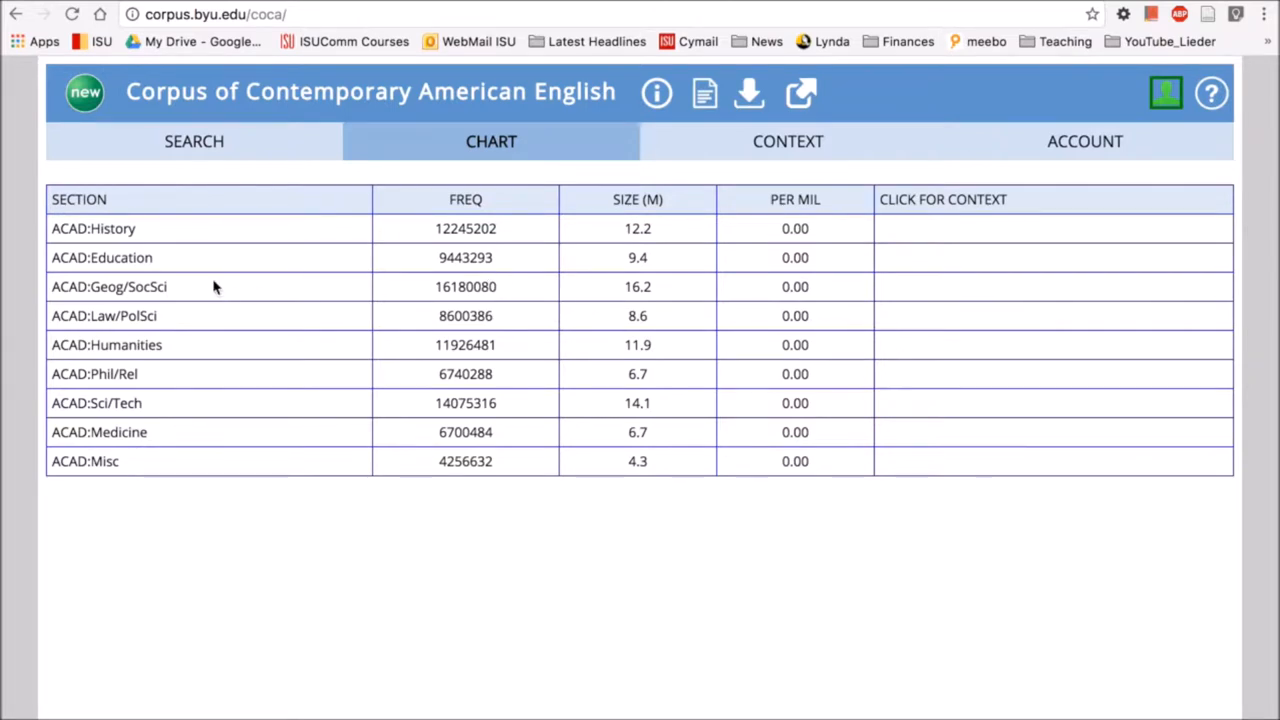
mouse_move(108, 228)
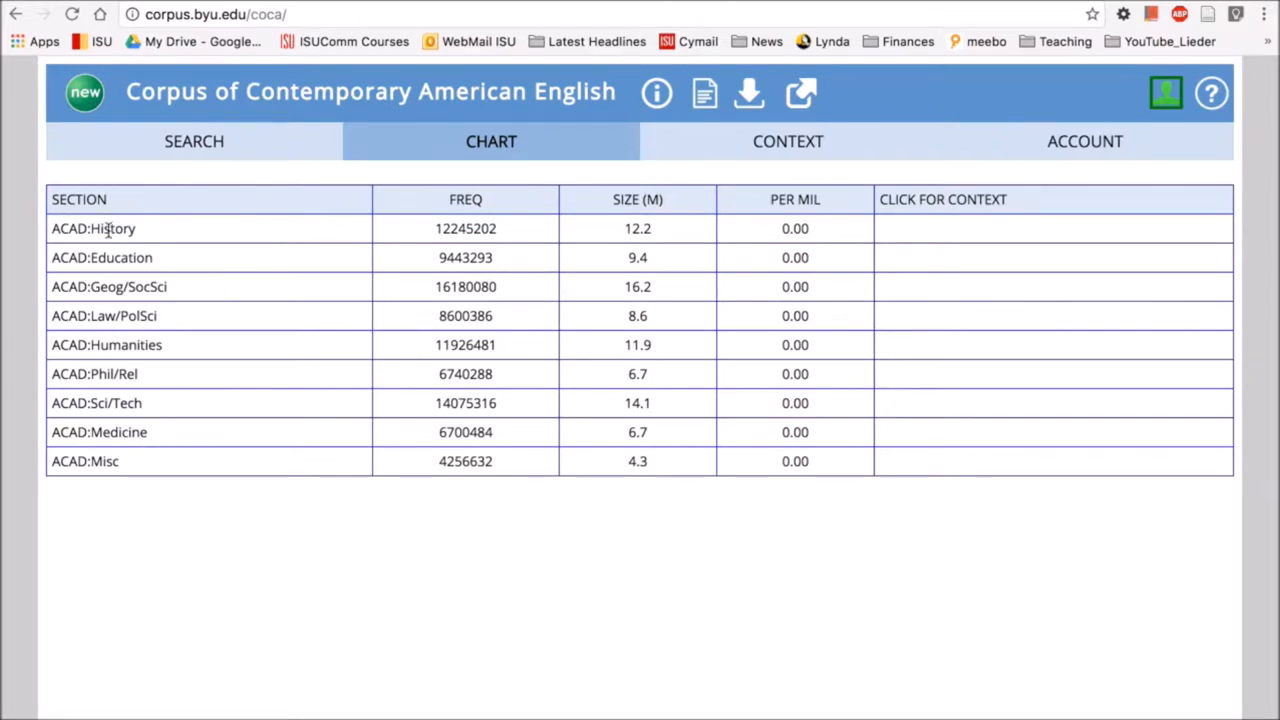
mouse_move(482, 280)
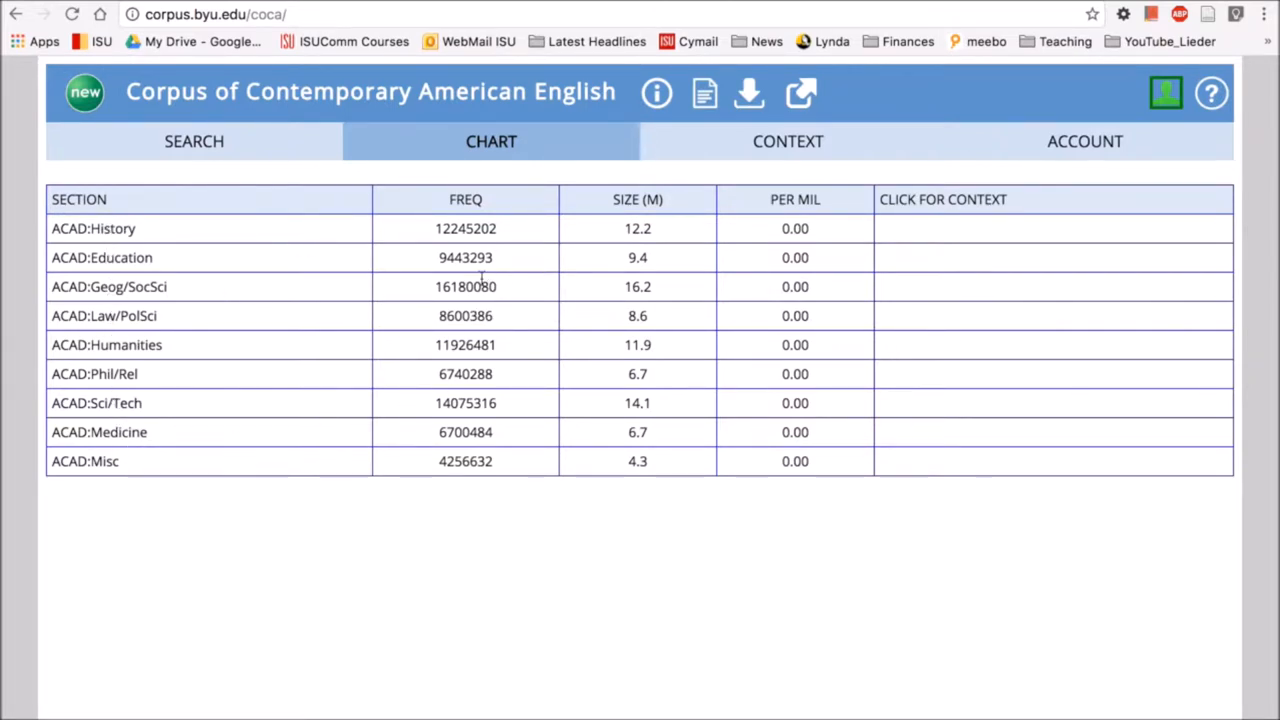
mouse_move(248, 152)
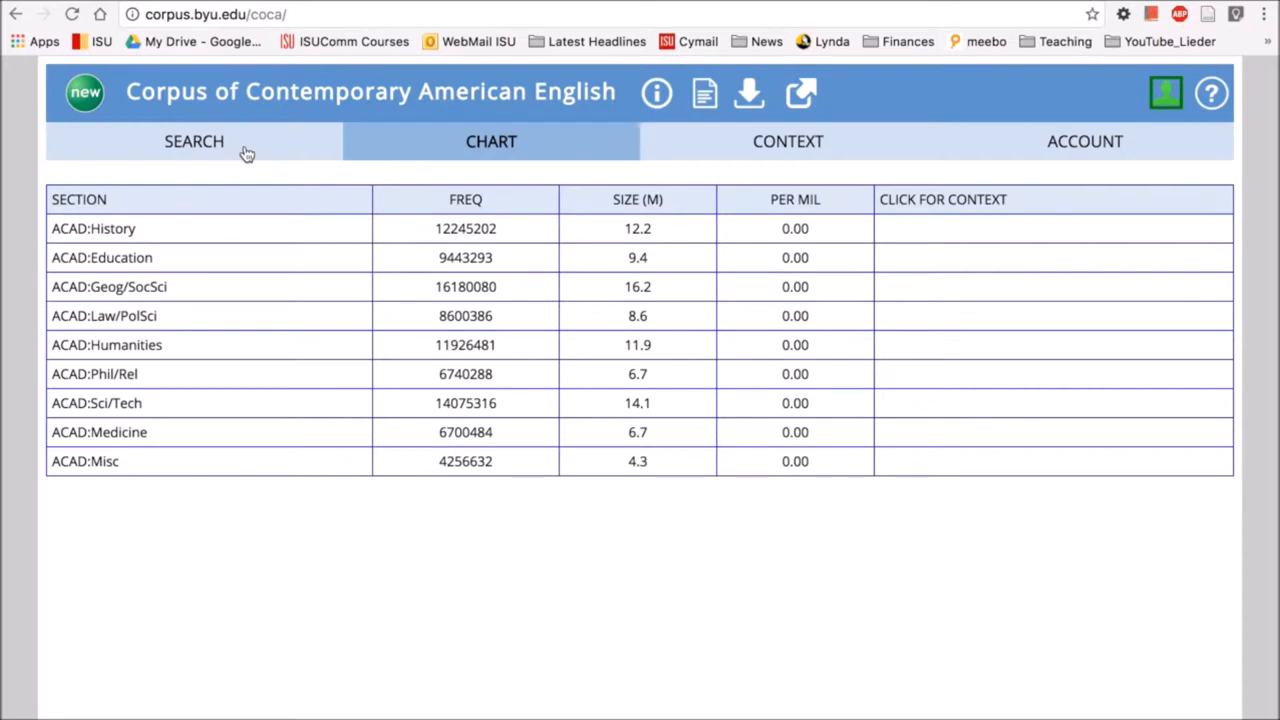
Return to the search form after viewing the academic sub-section breakdown
click(194, 140)
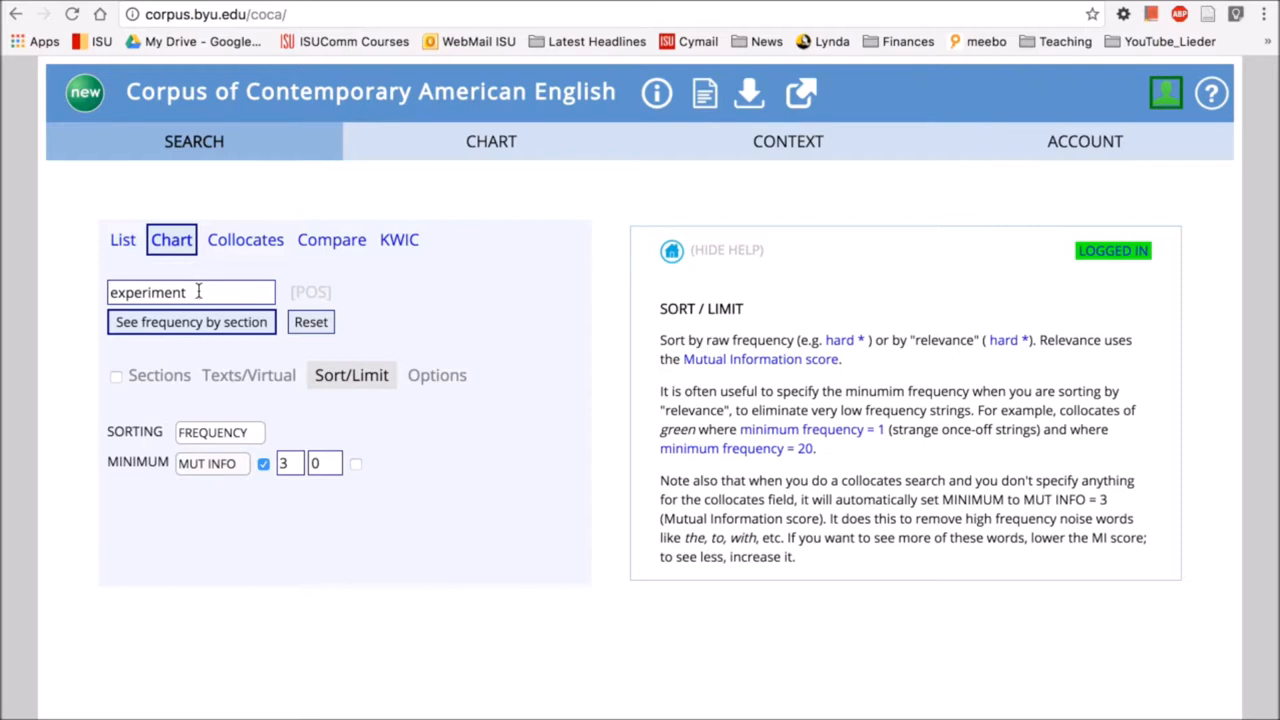
Switch the search to Collocates for the word 'experiment'
click(244, 240)
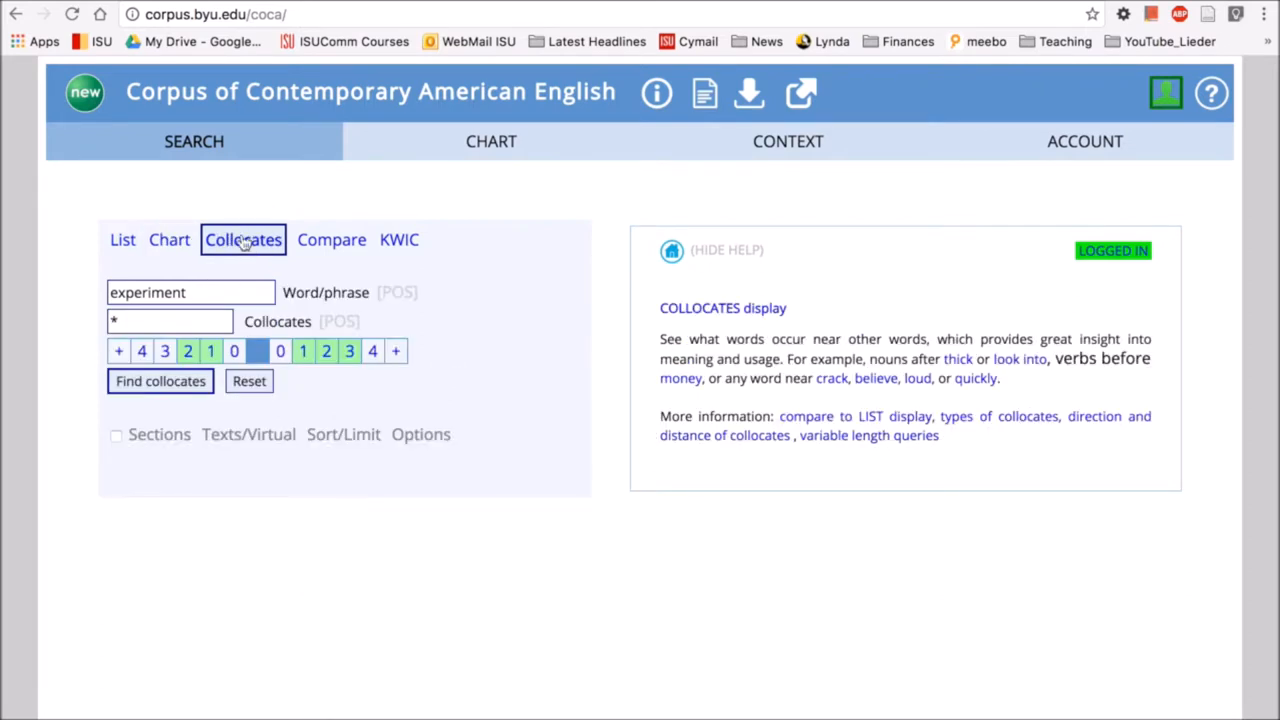
mouse_move(324, 240)
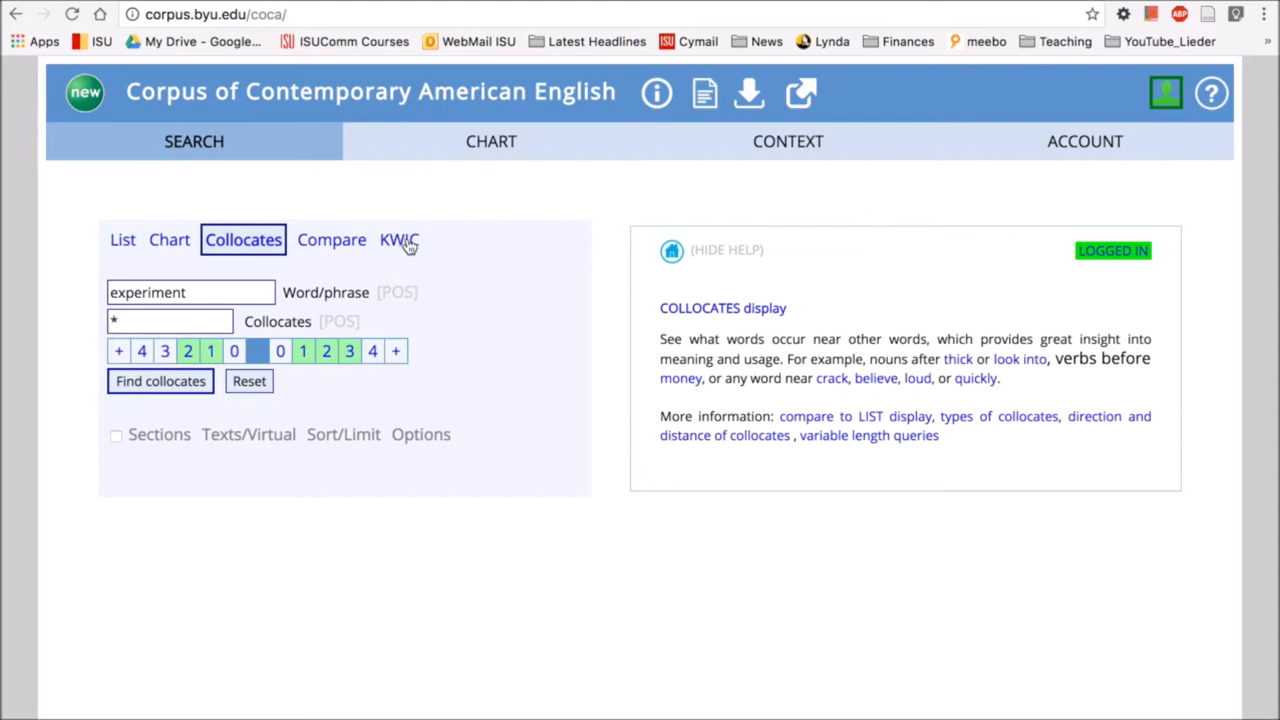
mouse_move(124, 240)
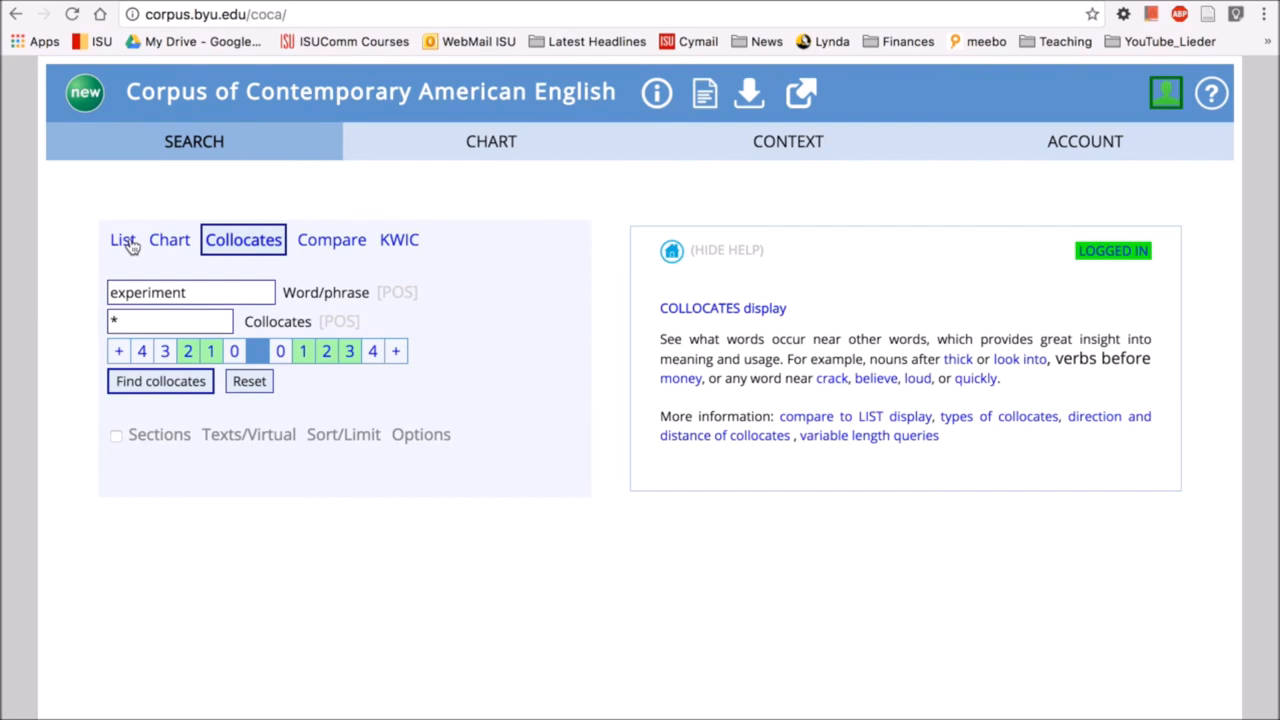
mouse_move(164, 50)
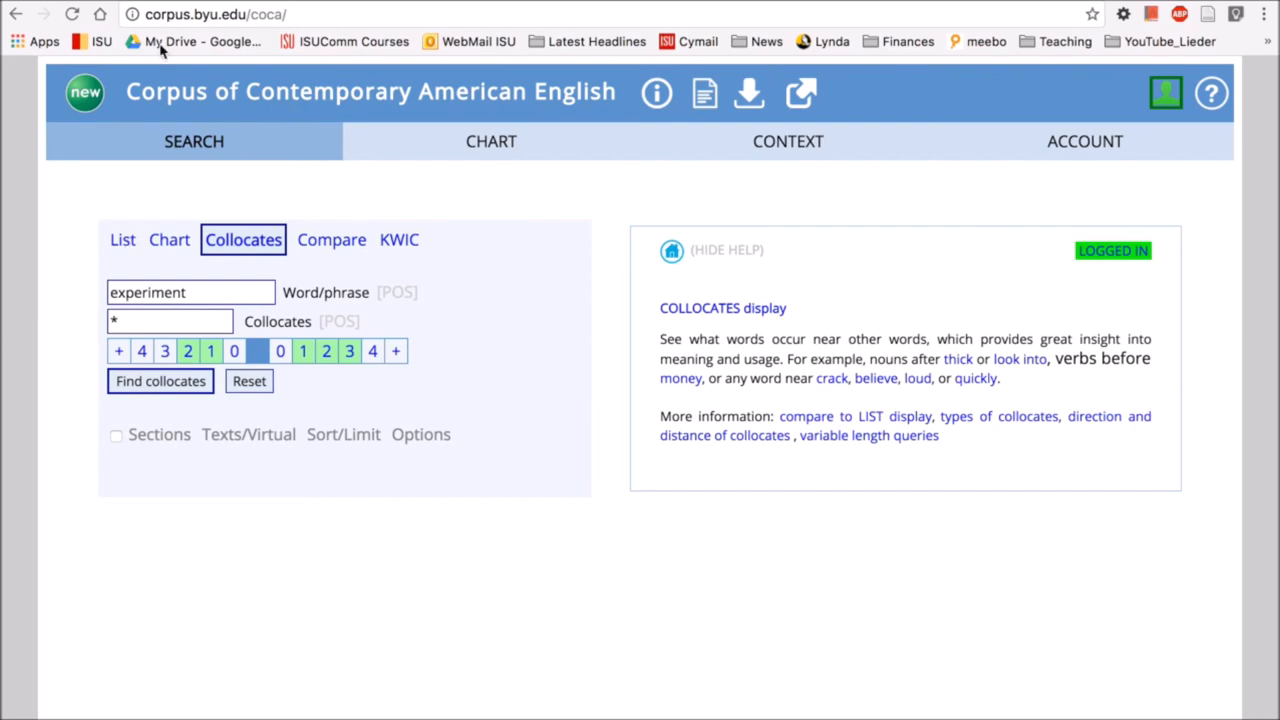